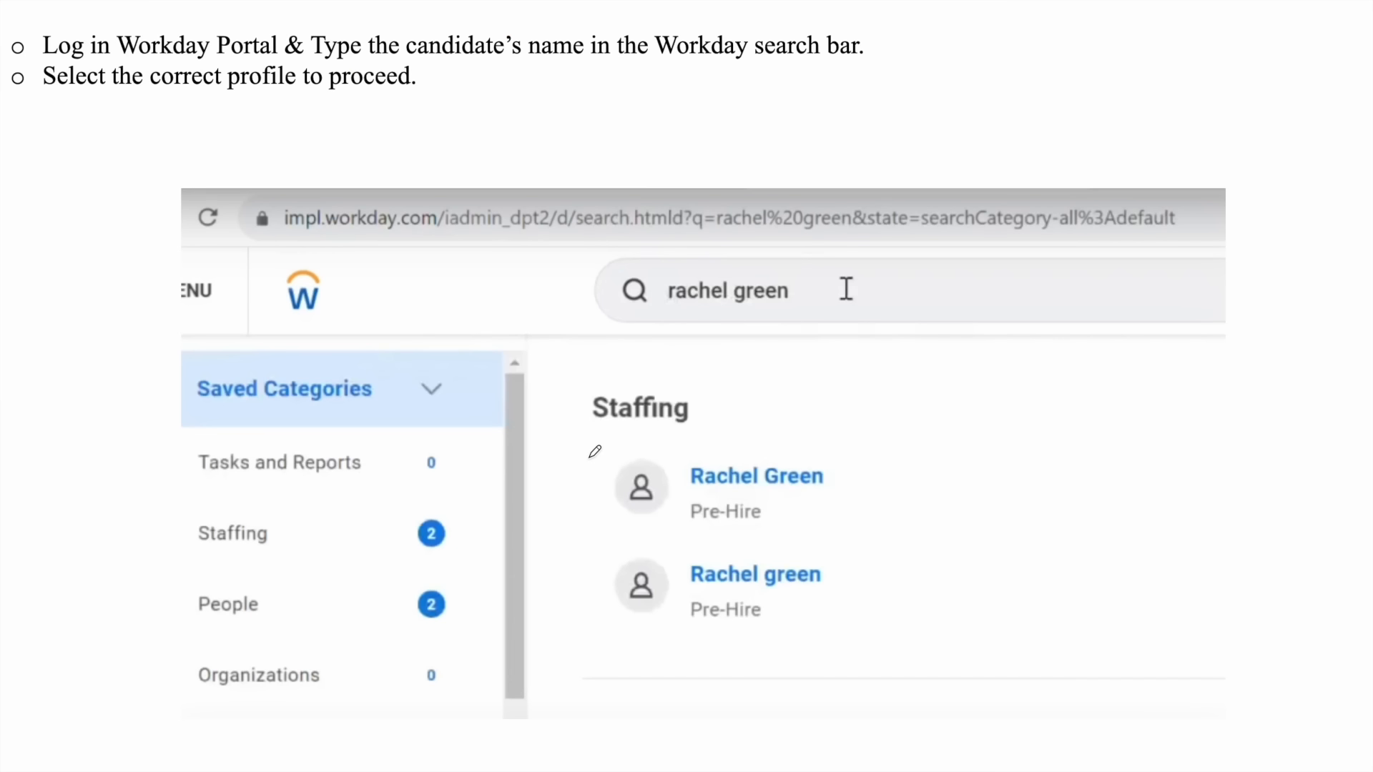
pyautogui.moveTo(561, 210)
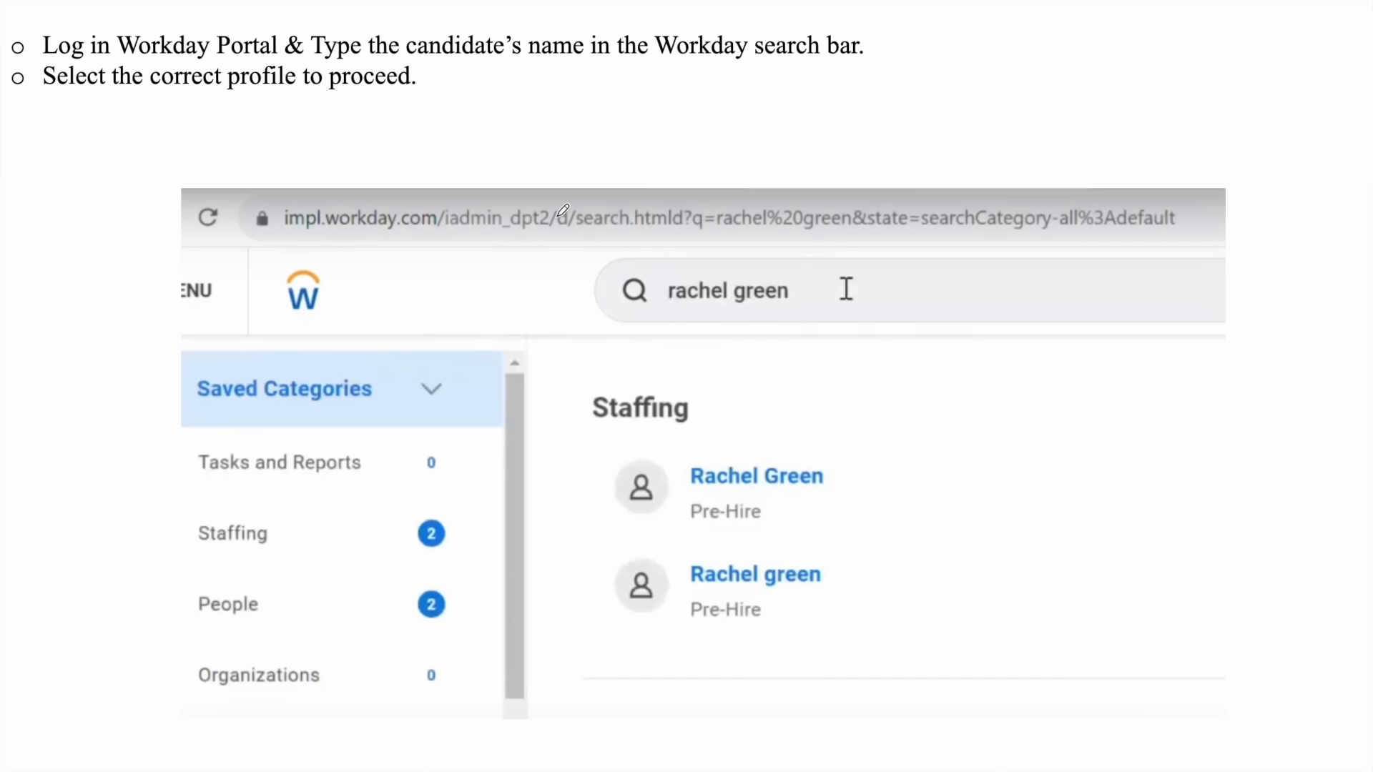
pyautogui.moveTo(588, 280)
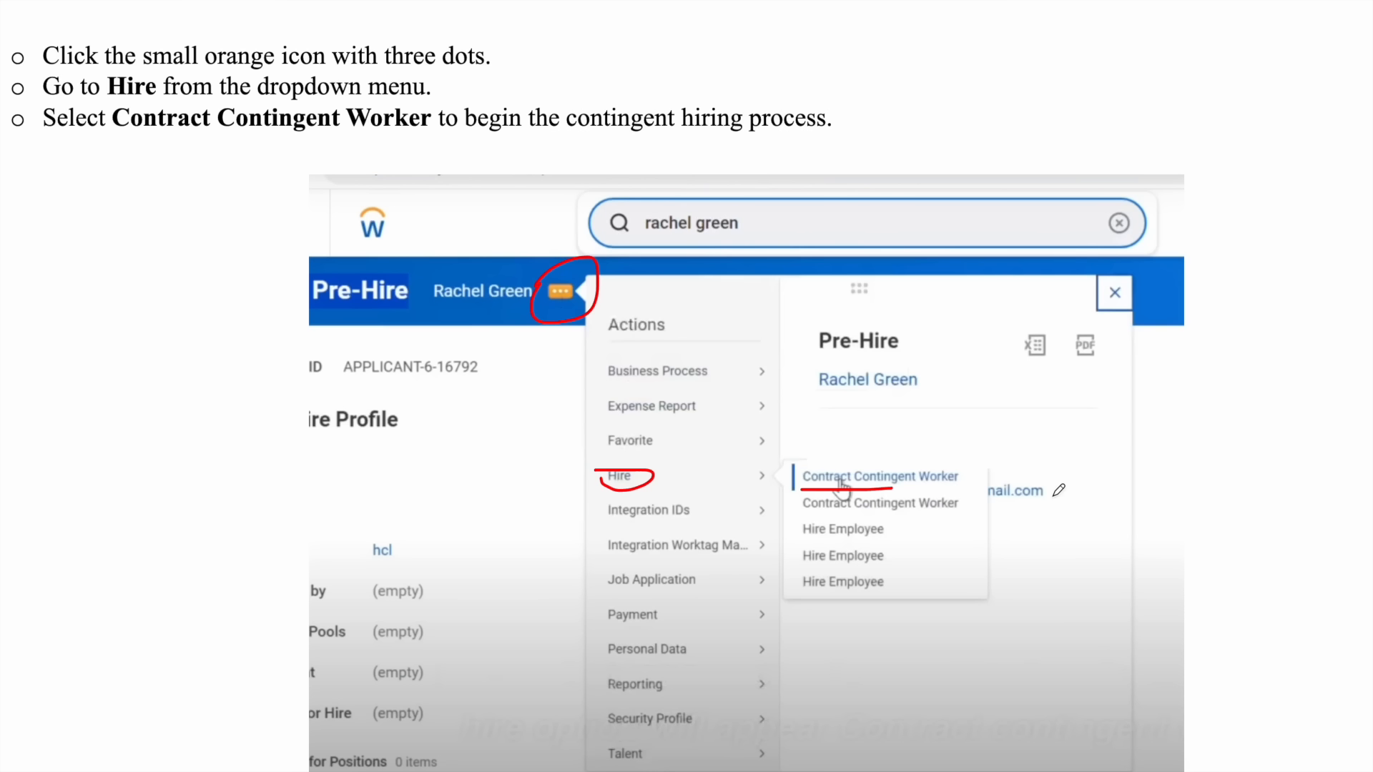
# - Choose Hire > Contract Contingent Worker from Rachel Green's pre-hire related actions
pyautogui.click(879, 475)
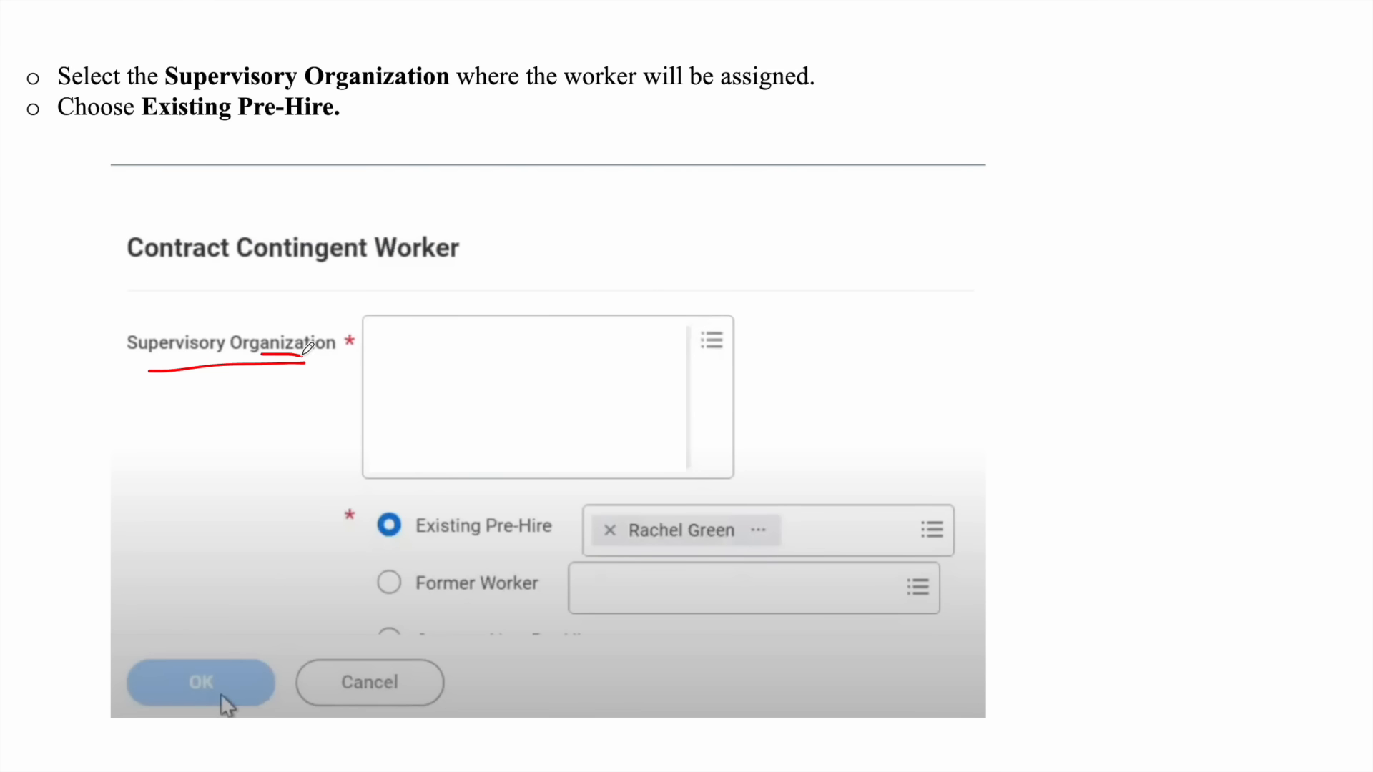
# - Confirm Rachel Green as the existing pre-hire and continue to the hire details
pyautogui.moveTo(567, 94); pyautogui.dragTo(768, 86)
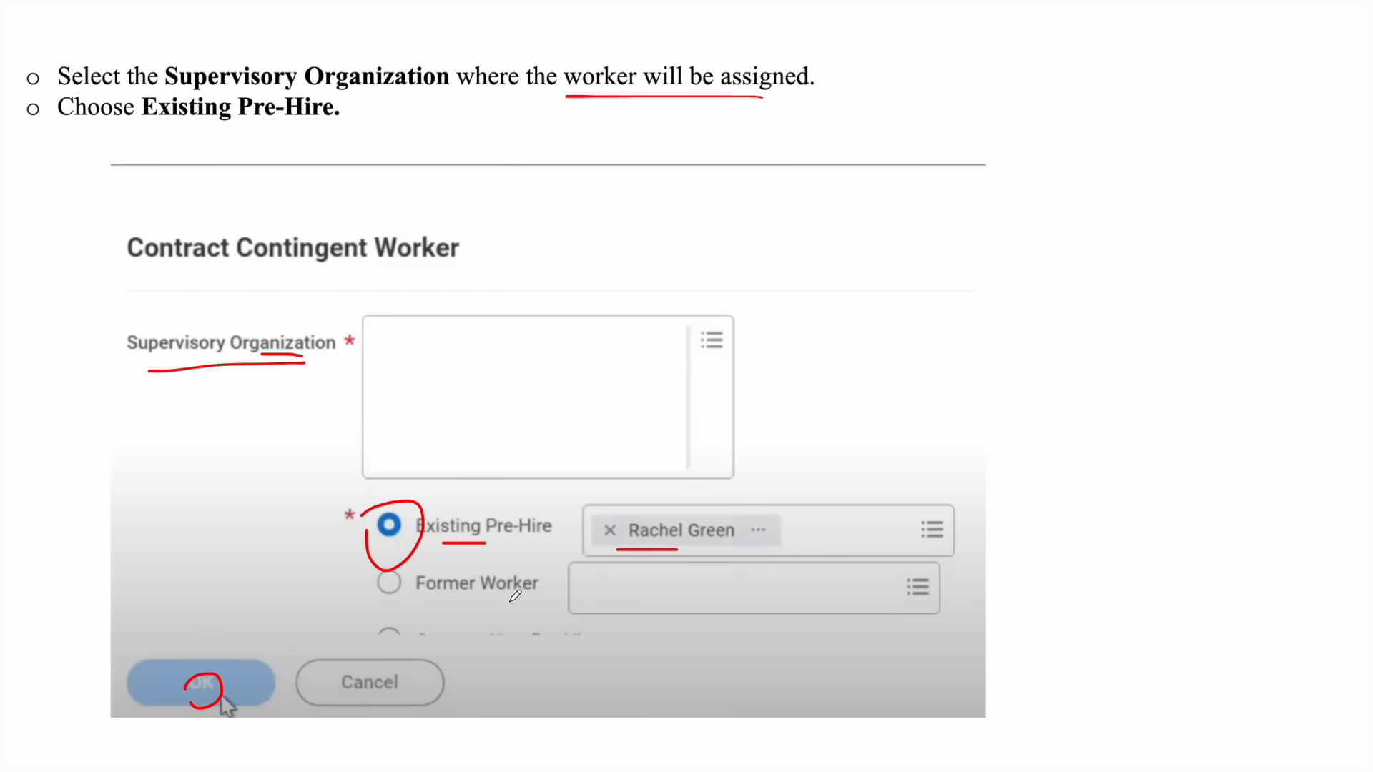
pyautogui.click(199, 682)
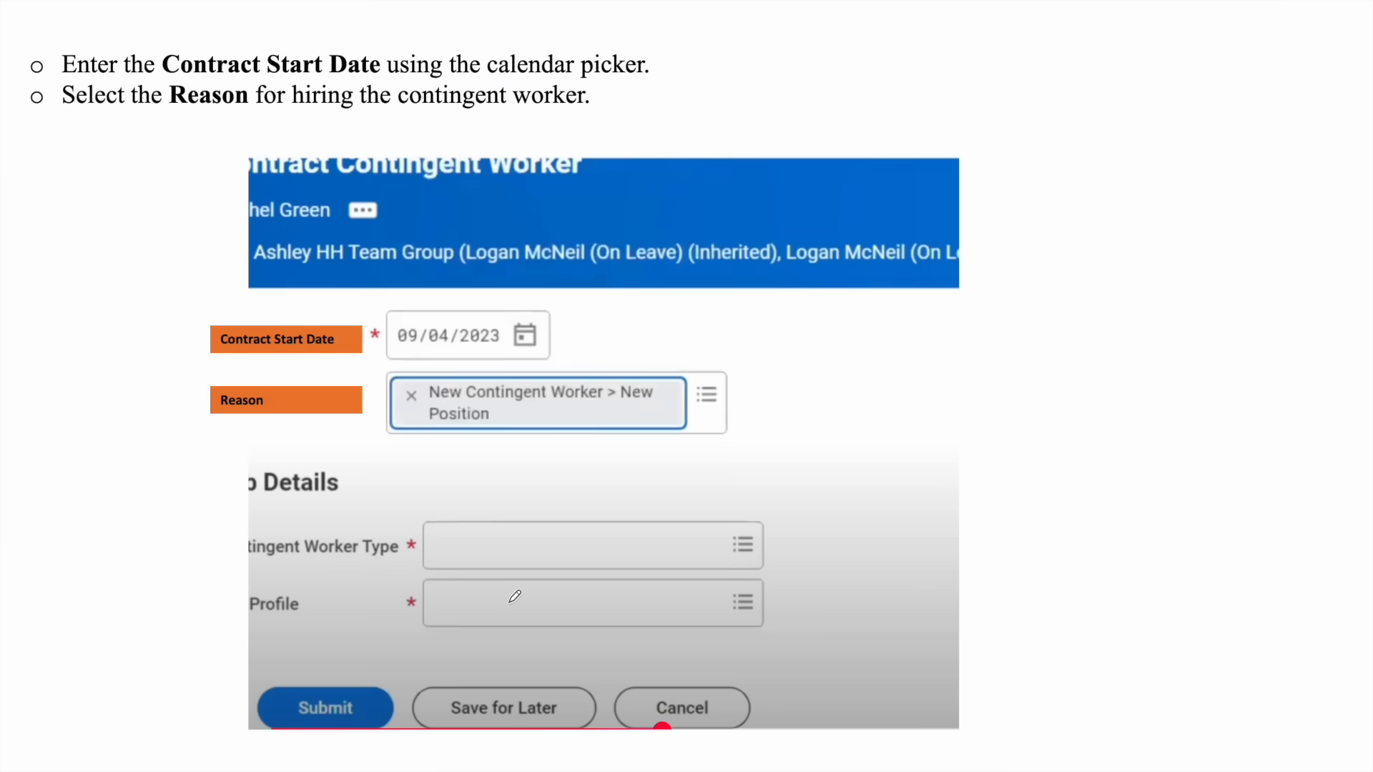
pyautogui.moveTo(202, 357)
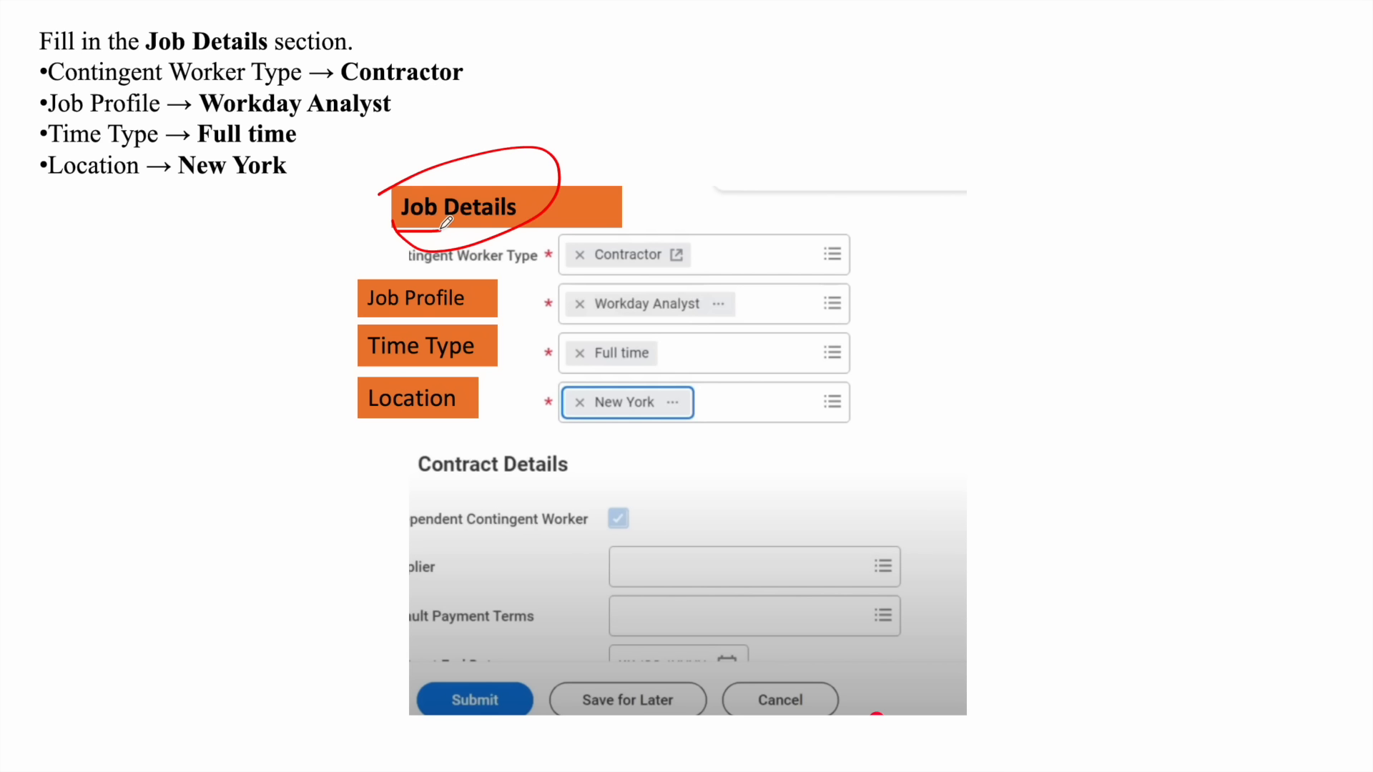
pyautogui.moveTo(483, 264)
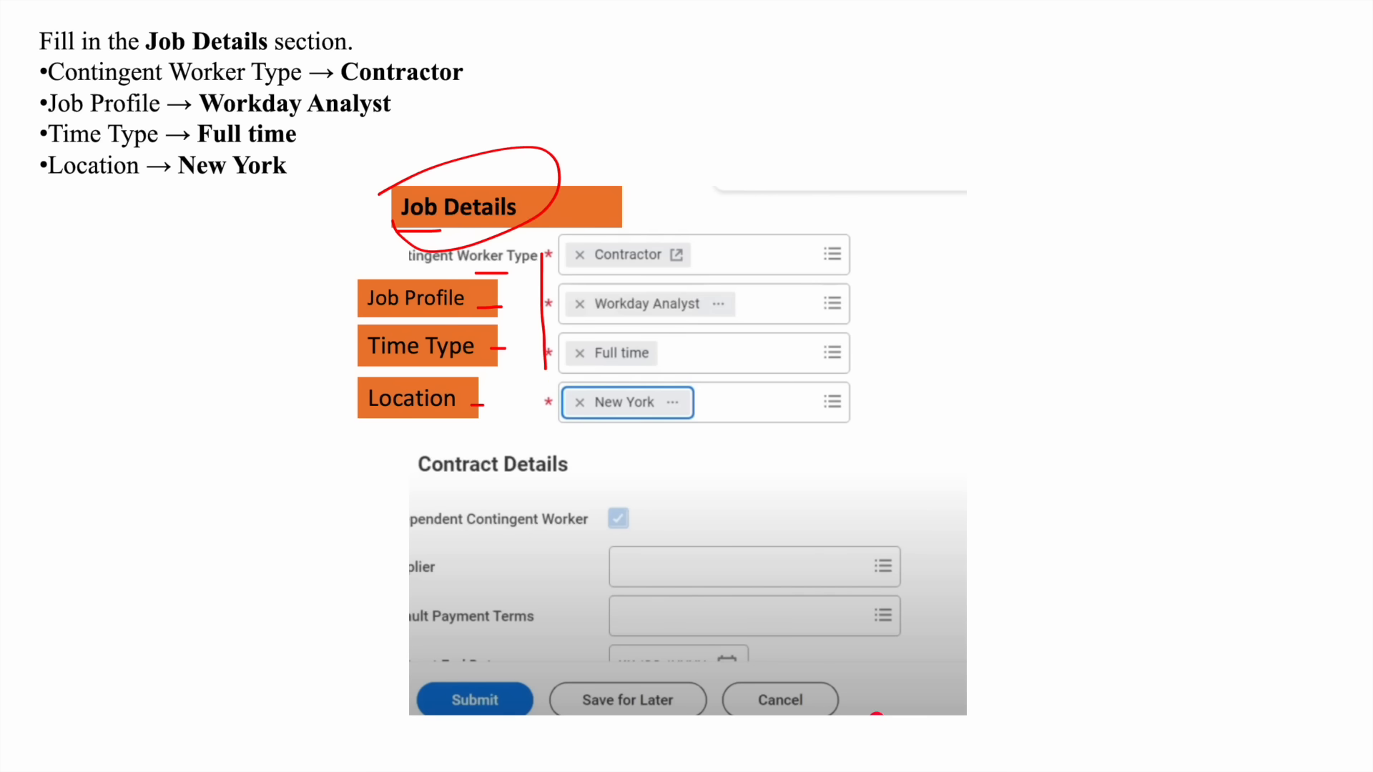
pyautogui.moveTo(638, 353)
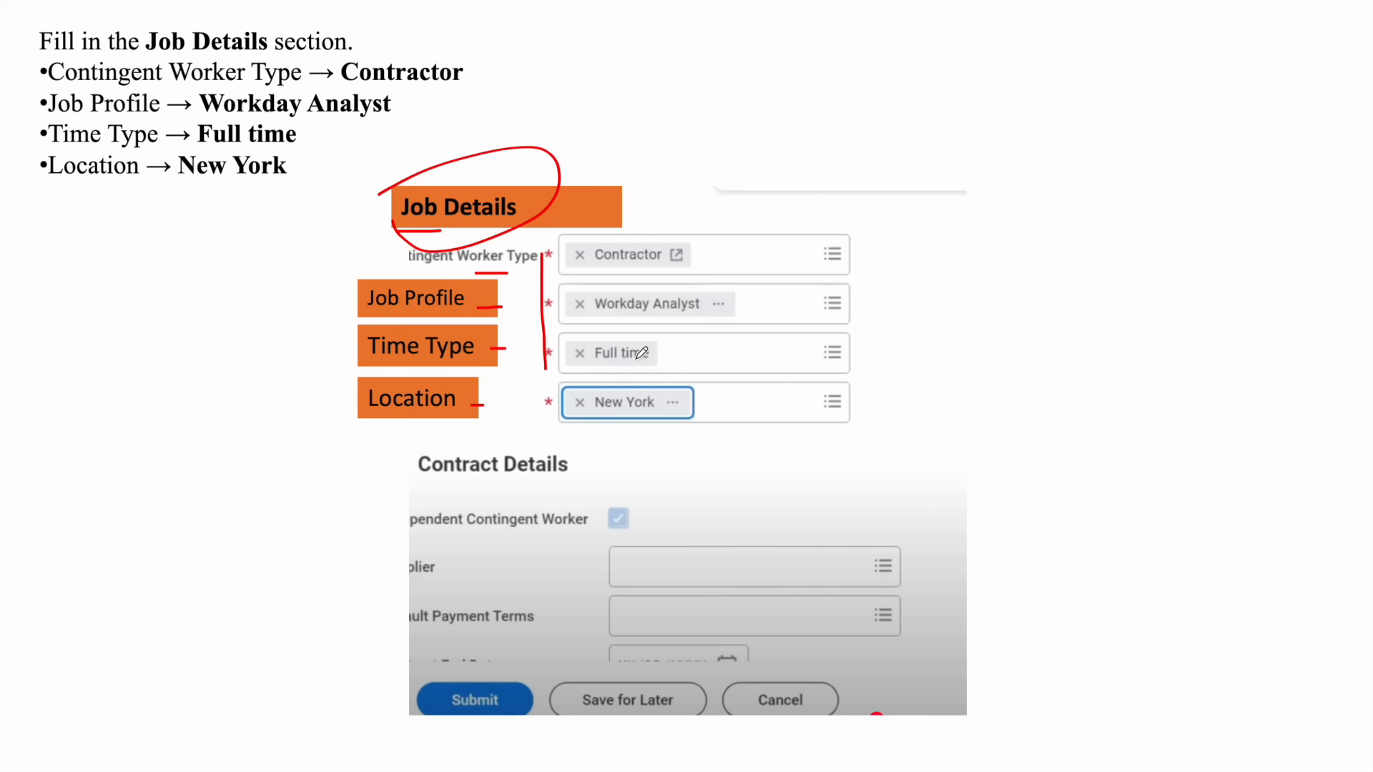
# - Scroll down past the Job Details toward the Contract Details section
pyautogui.scroll(-3)
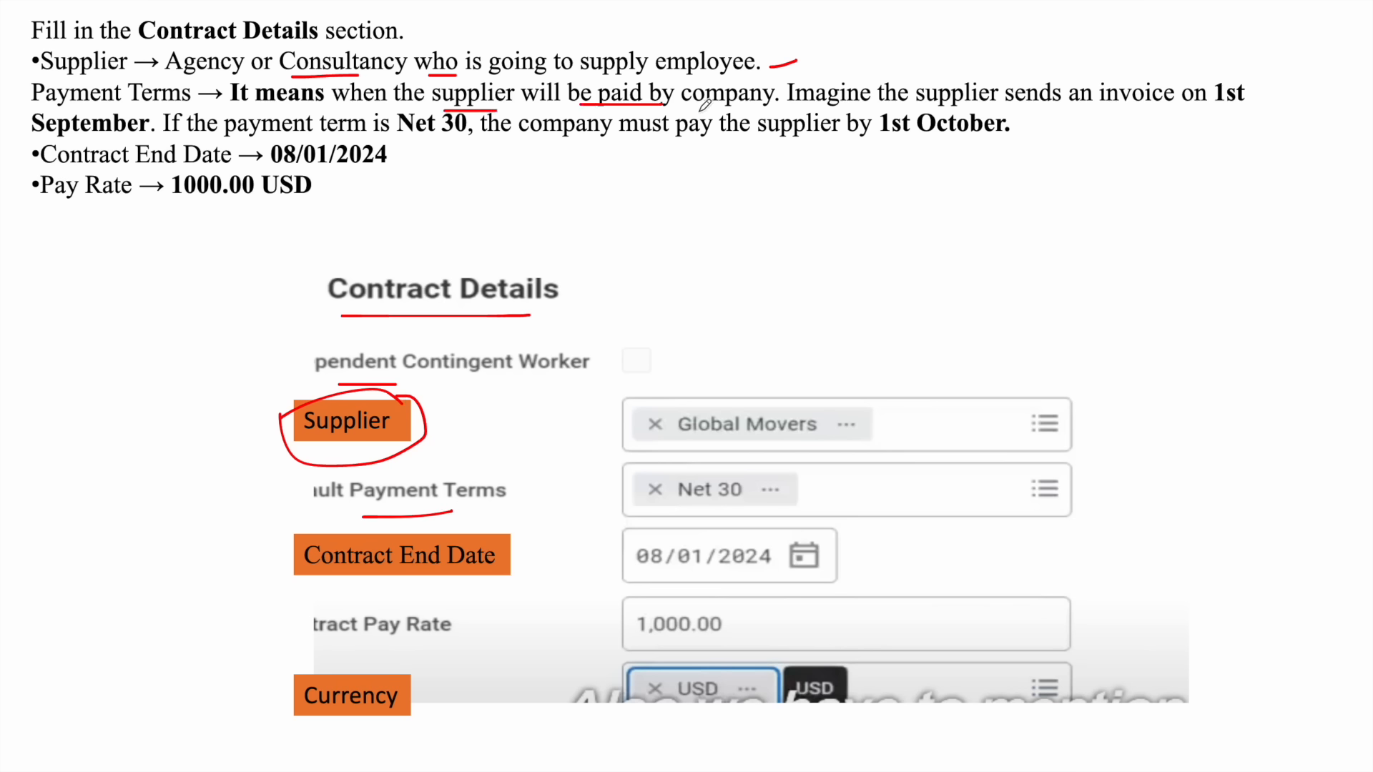
pyautogui.moveTo(666, 473)
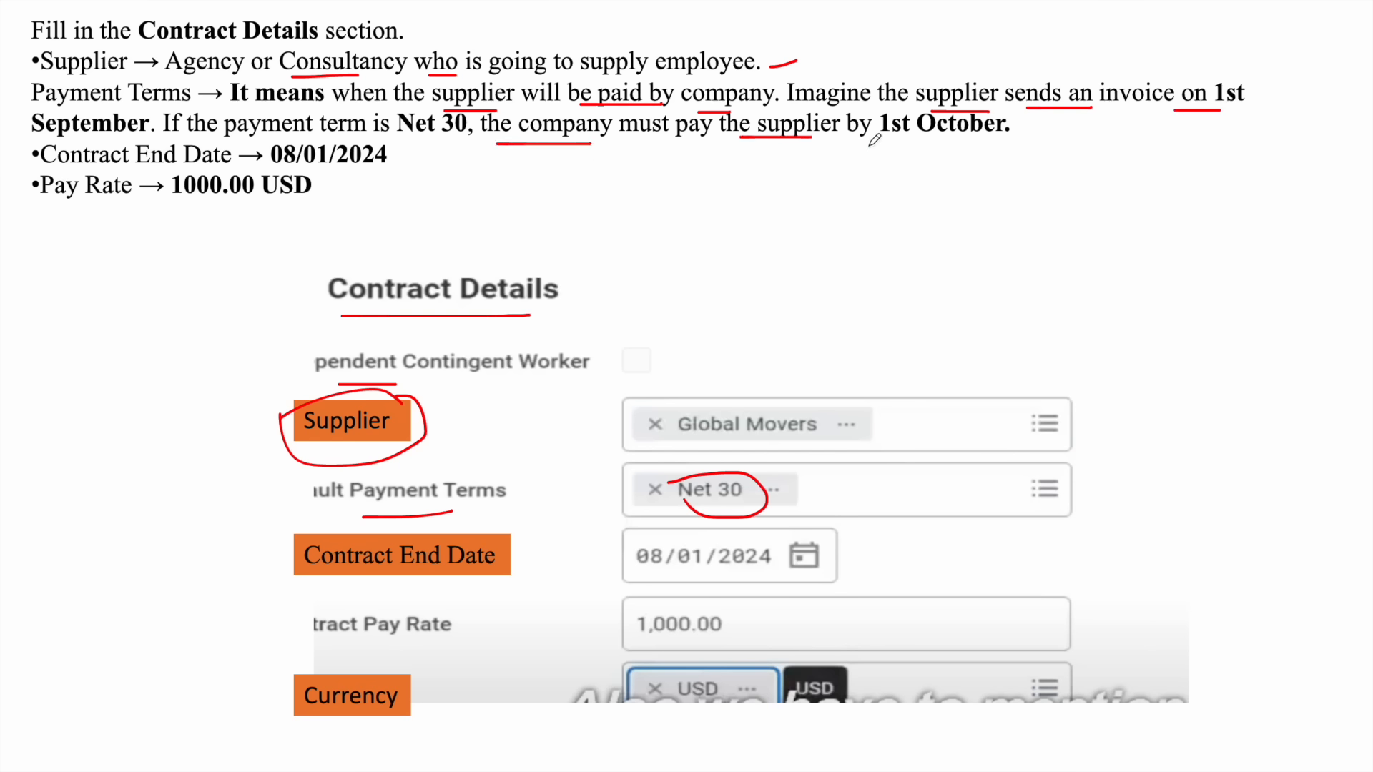
# - Enter Global Movers, Net 30, end date 08/01/2024 and 1,000.00 USD pay rate
pyautogui.moveTo(871, 147); pyautogui.dragTo(951, 147)
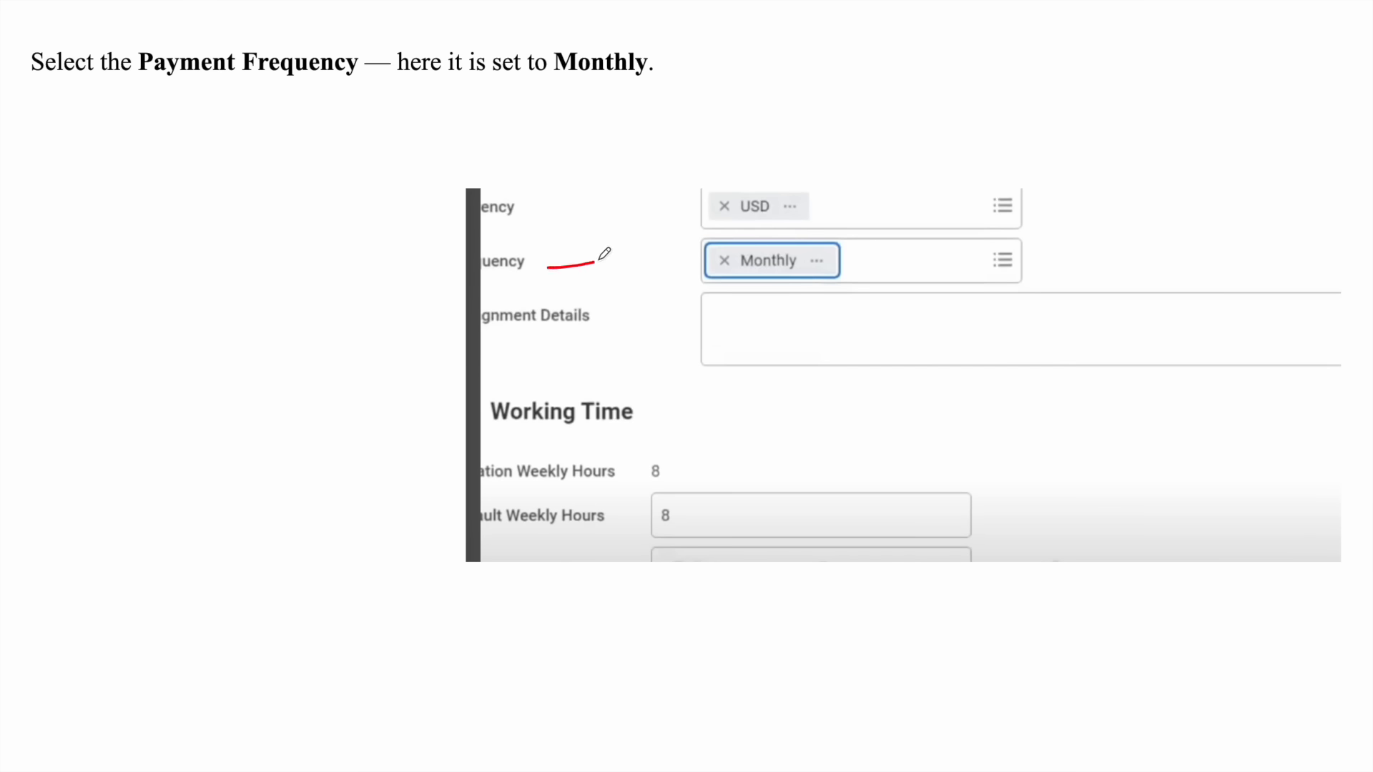
pyautogui.moveTo(667, 257)
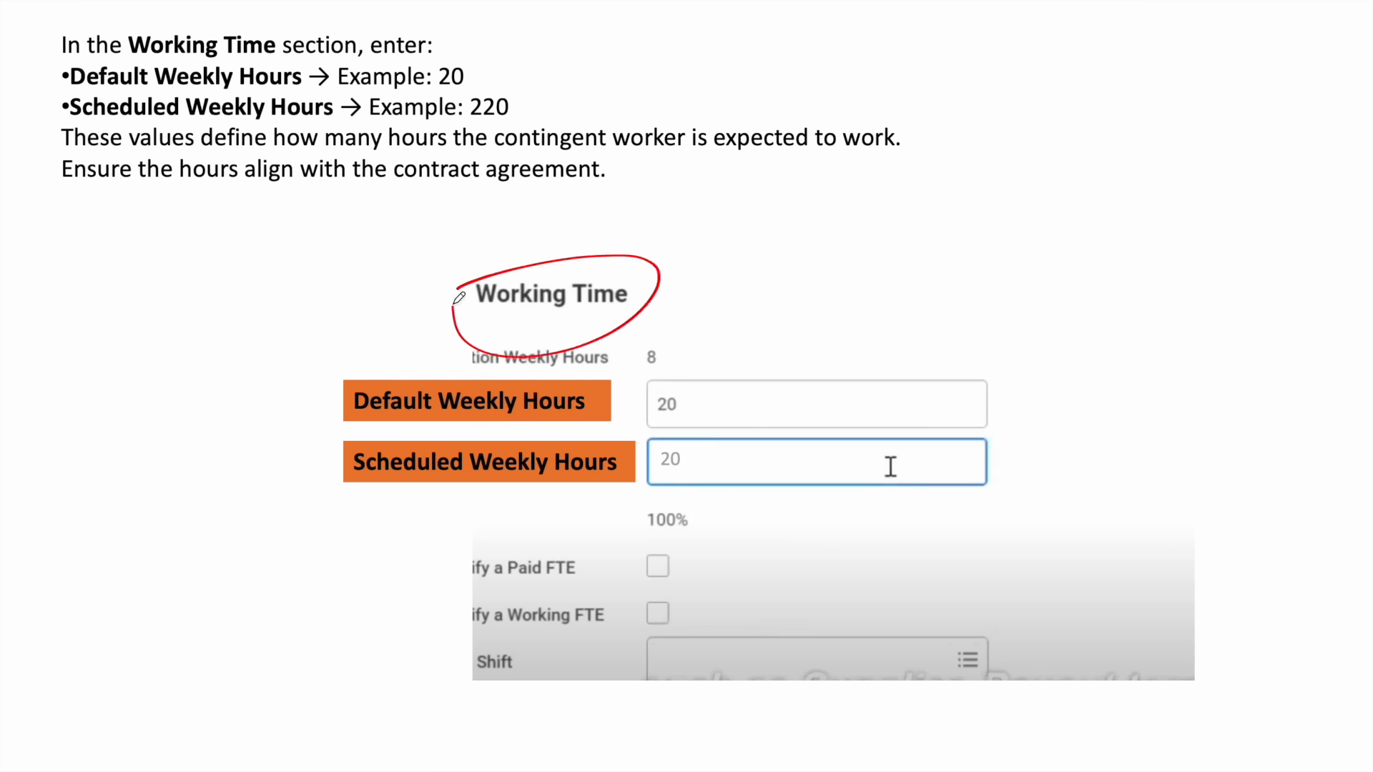
pyautogui.moveTo(420, 367)
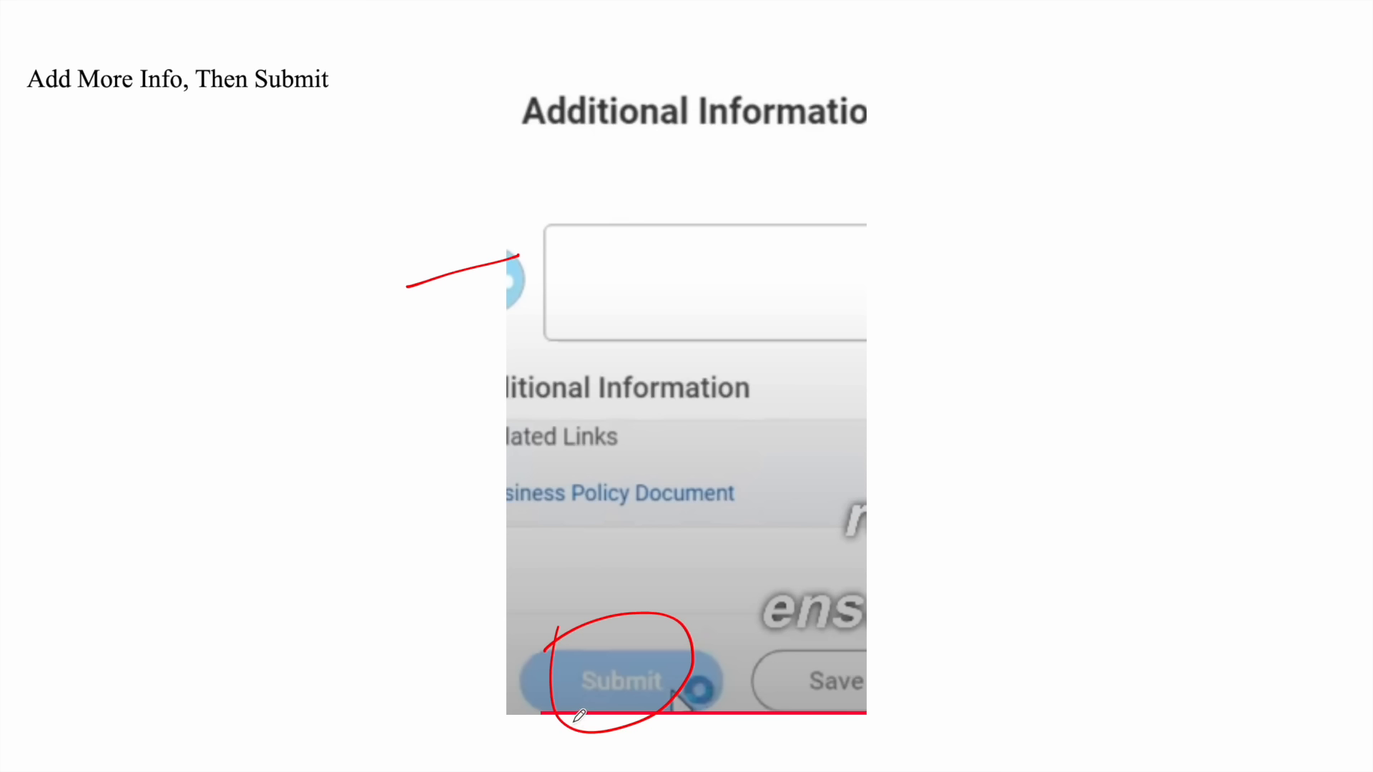
# - Submit Rachel Green's contract hire and view its Successfully Completed process details
pyautogui.click(620, 681)
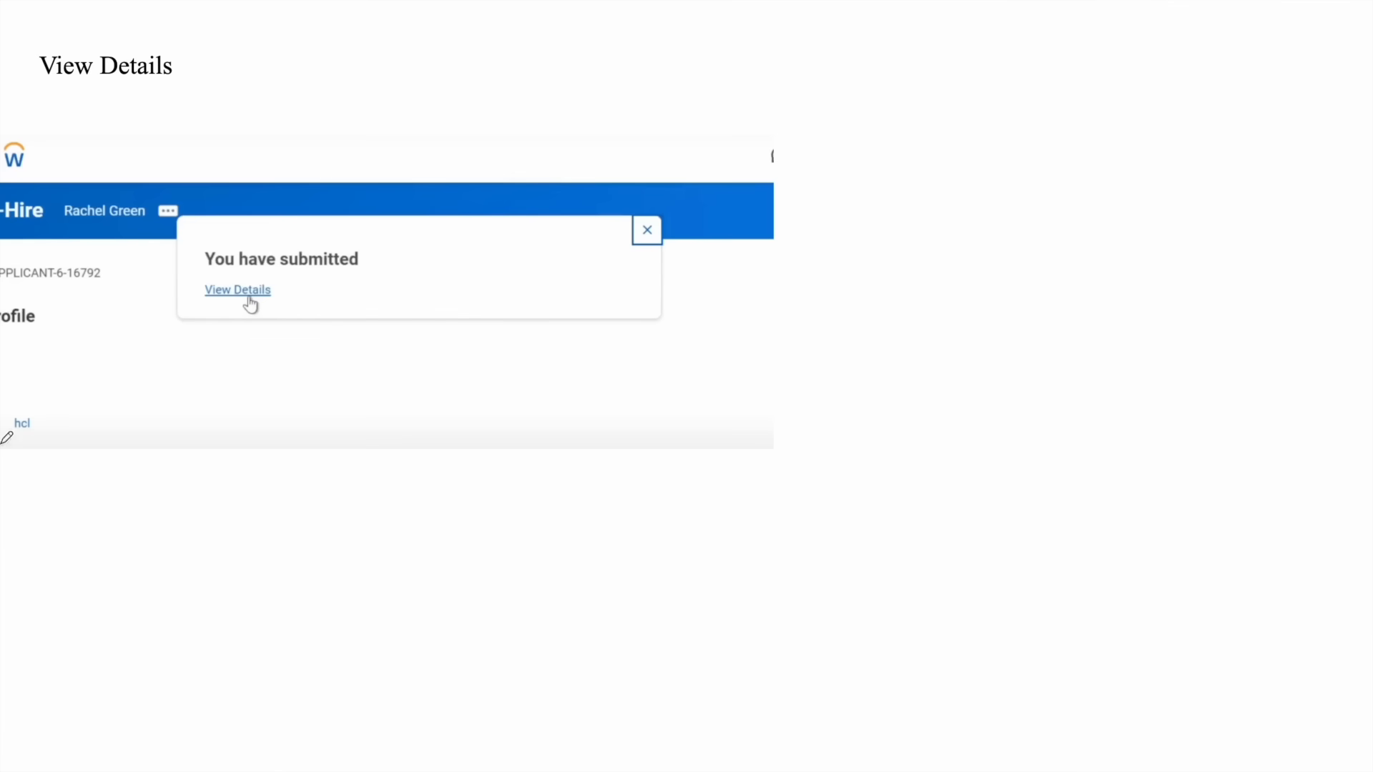
pyautogui.click(237, 290)
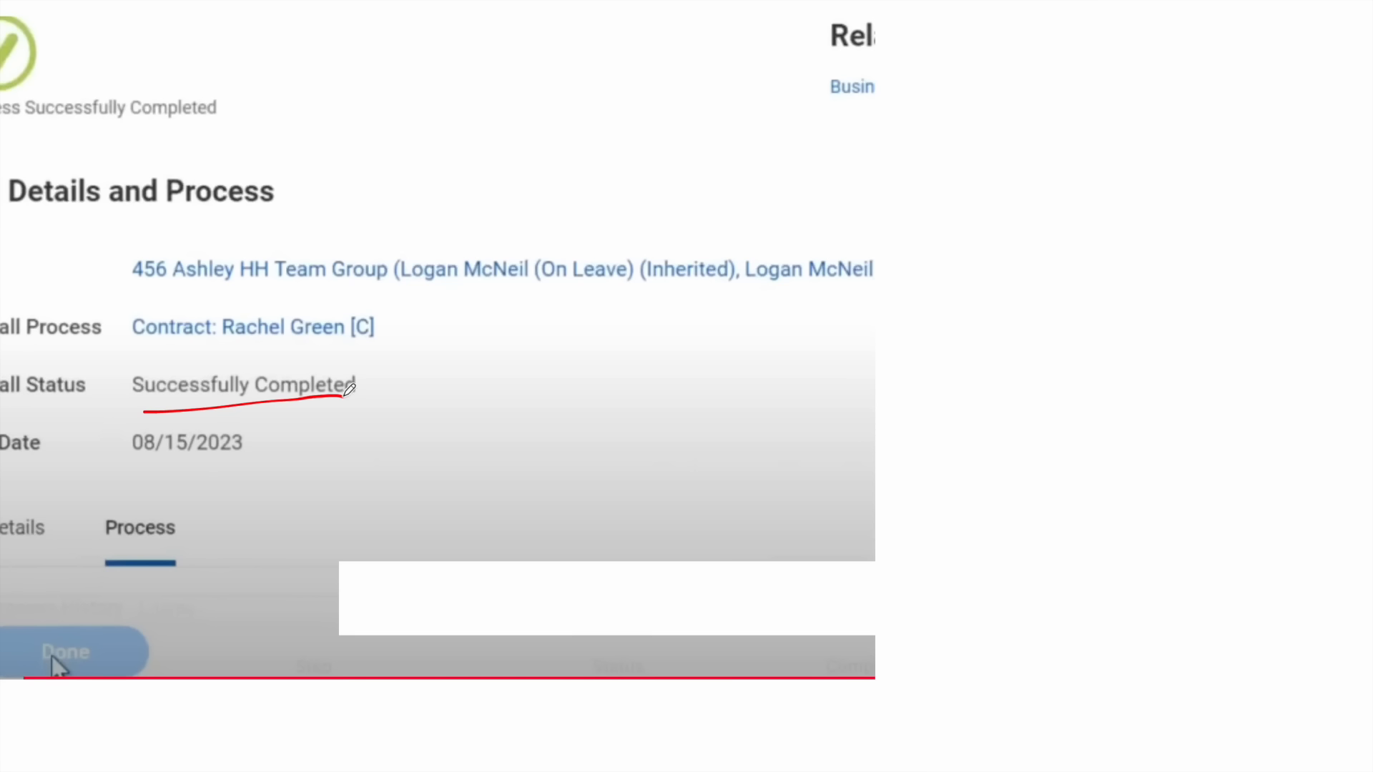
pyautogui.moveTo(417, 406)
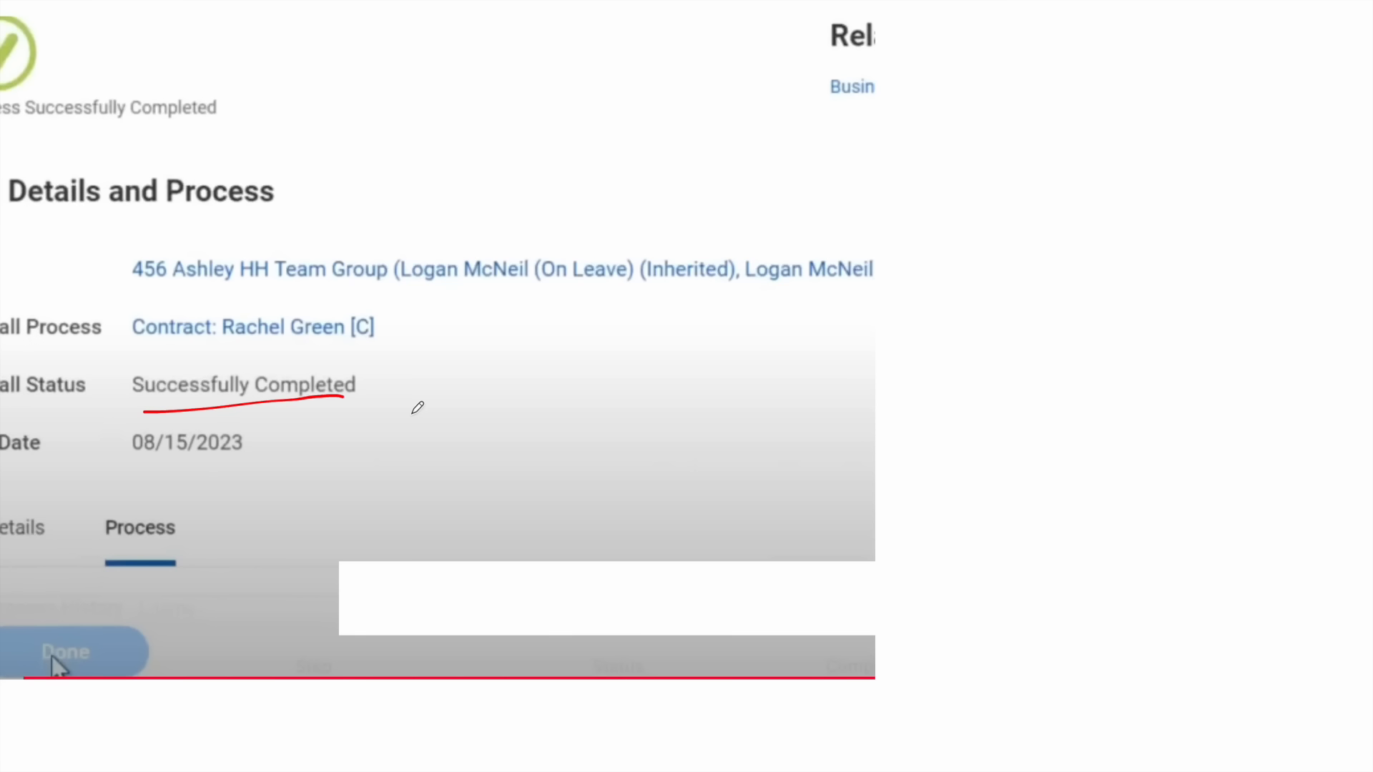